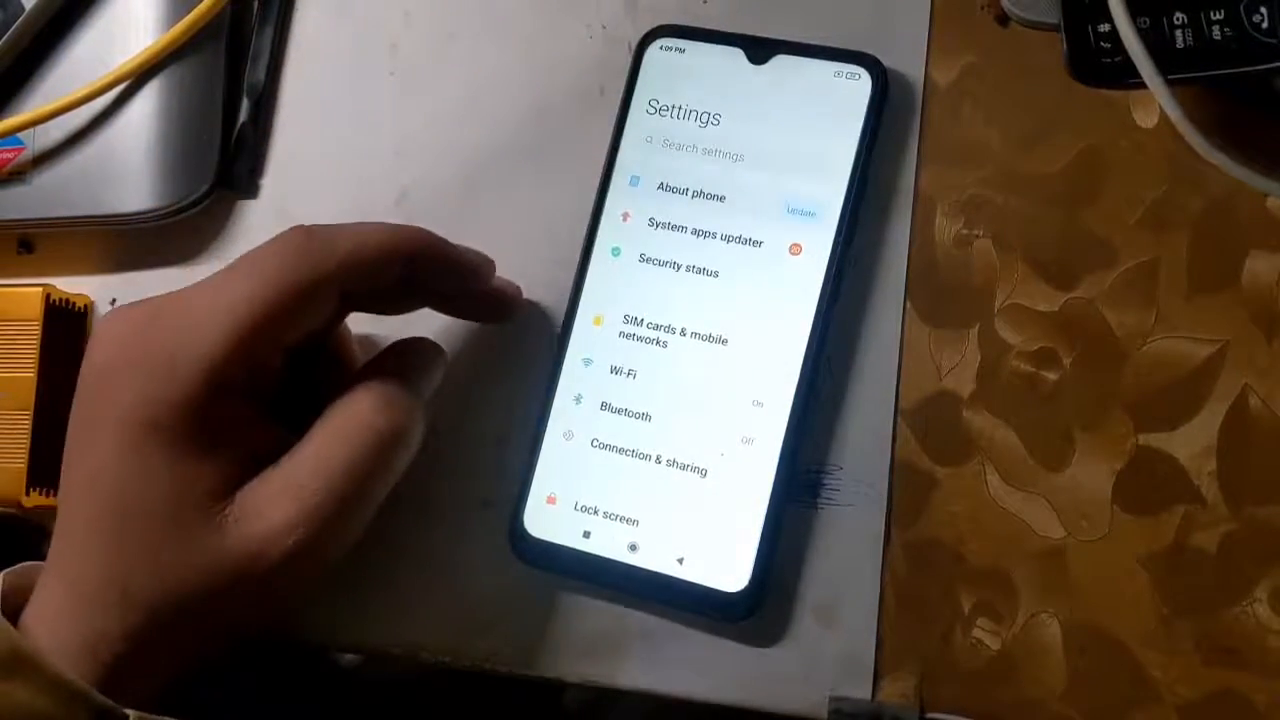
Factory reset the phone from About phone by erasing all data.
left_click(690, 195)
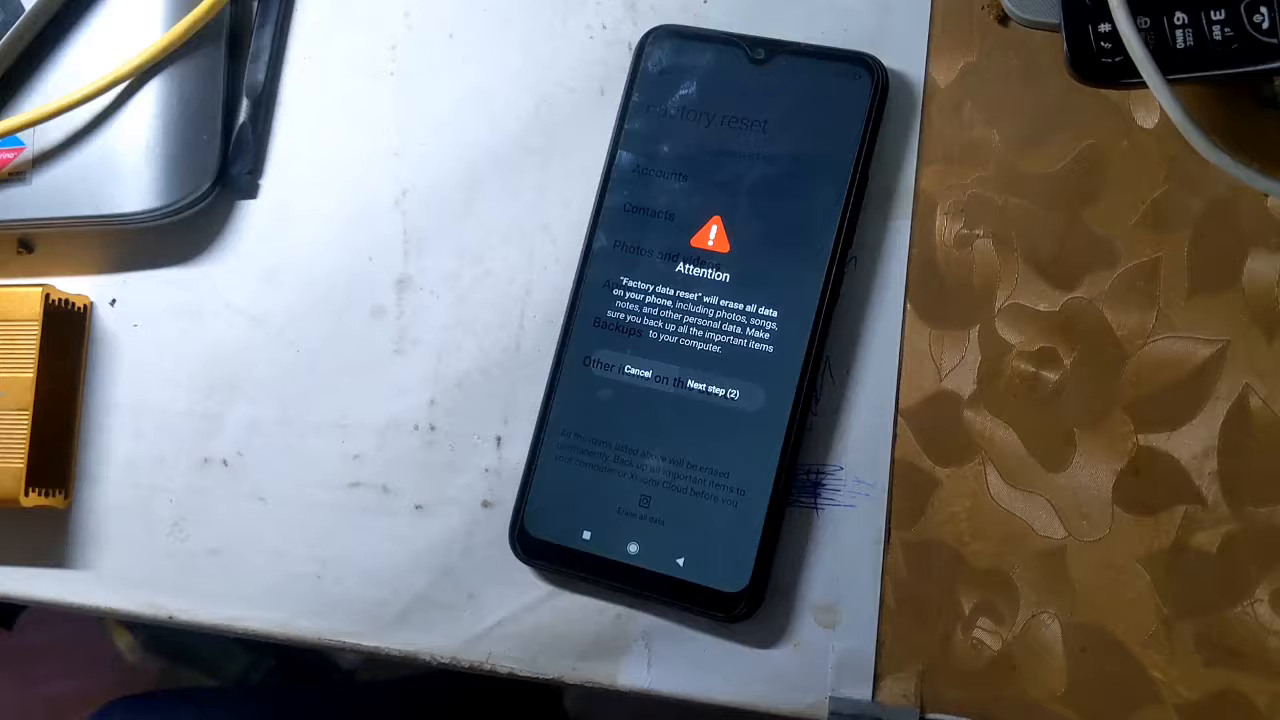
left_click(709, 390)
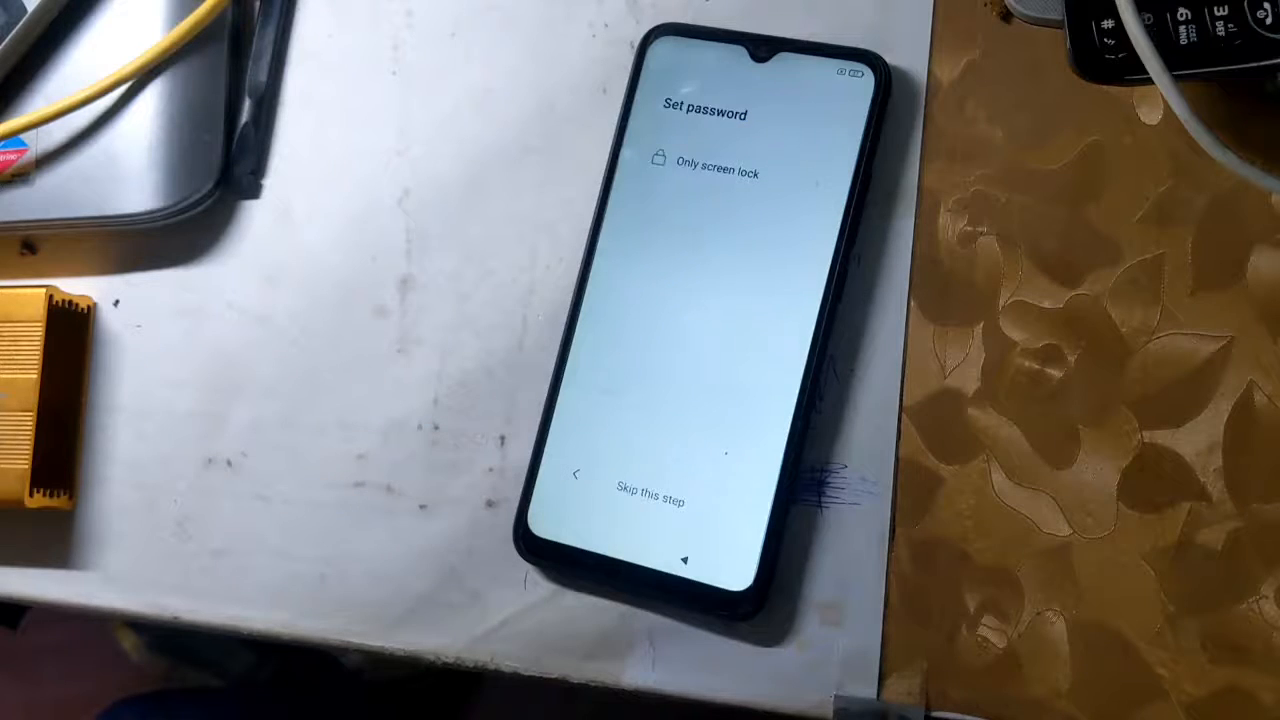
Skip setting a screen lock password in the setup wizard.
left_click(650, 499)
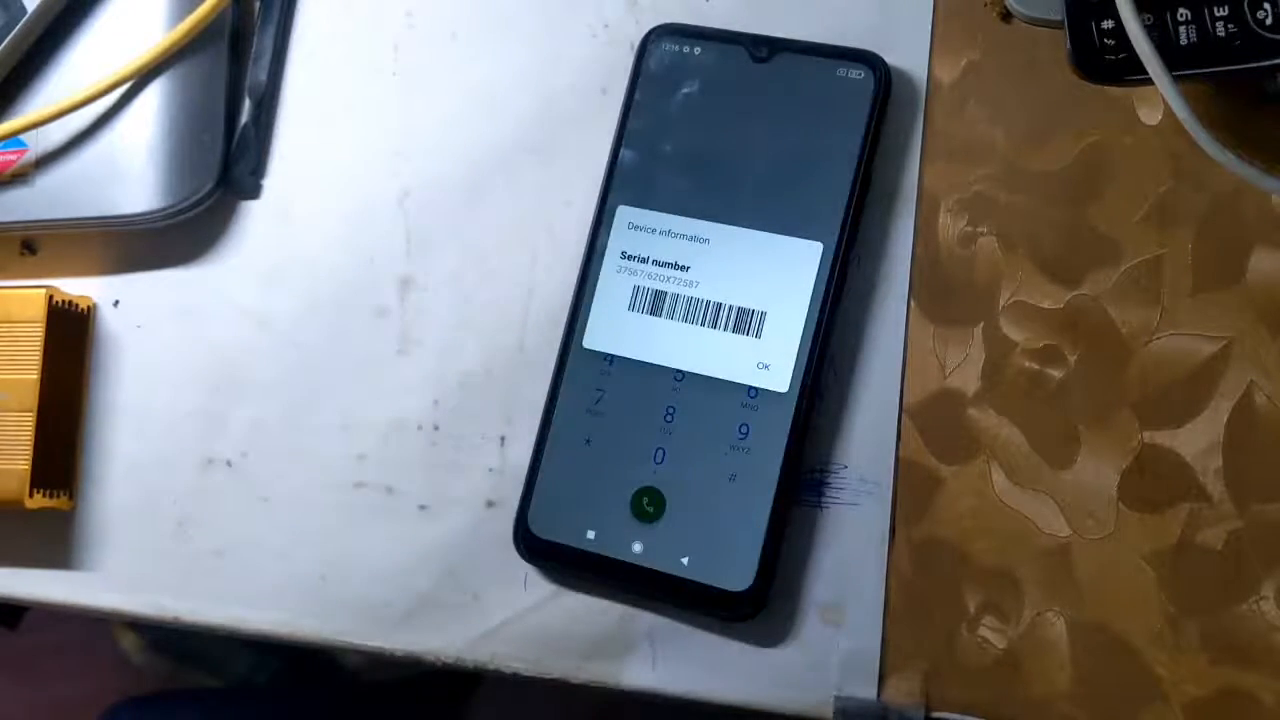
Dismiss the Device information dialog showing the serial number.
left_click(765, 362)
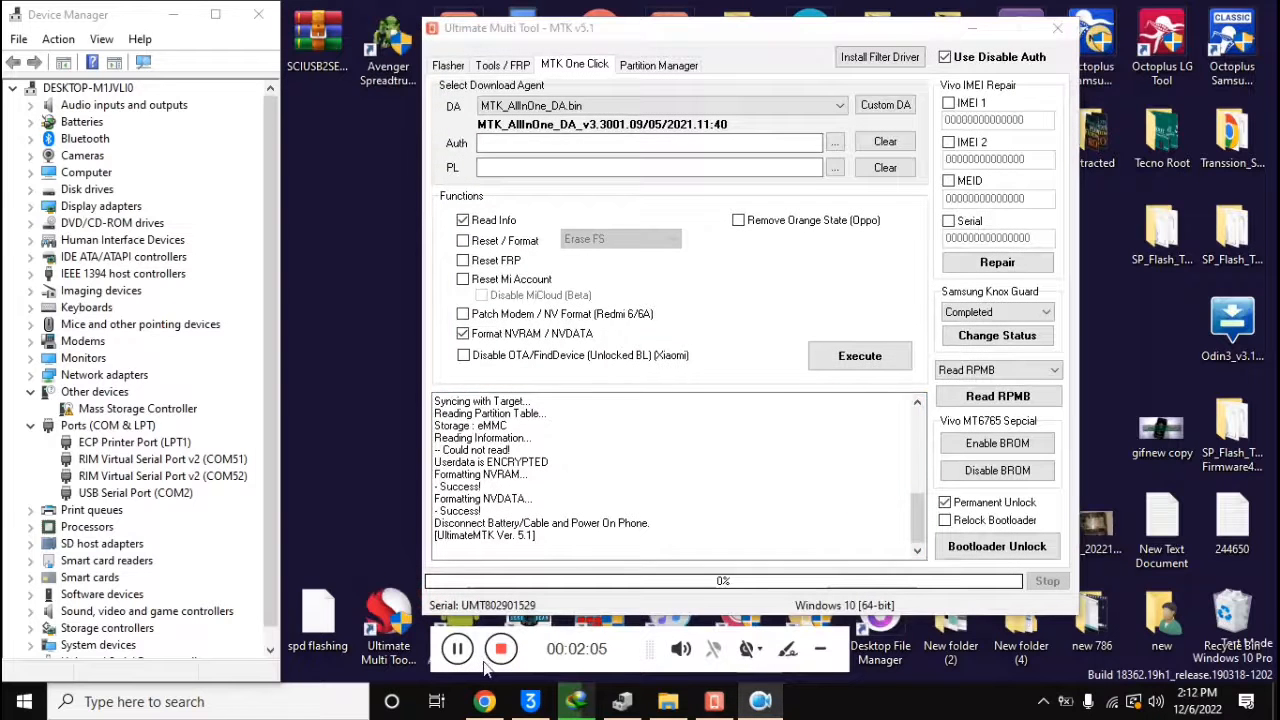
Pick Xiaomi as the brand and Redmi 9 as the model in Ultimate Multi Tool.
left_click(502, 64)
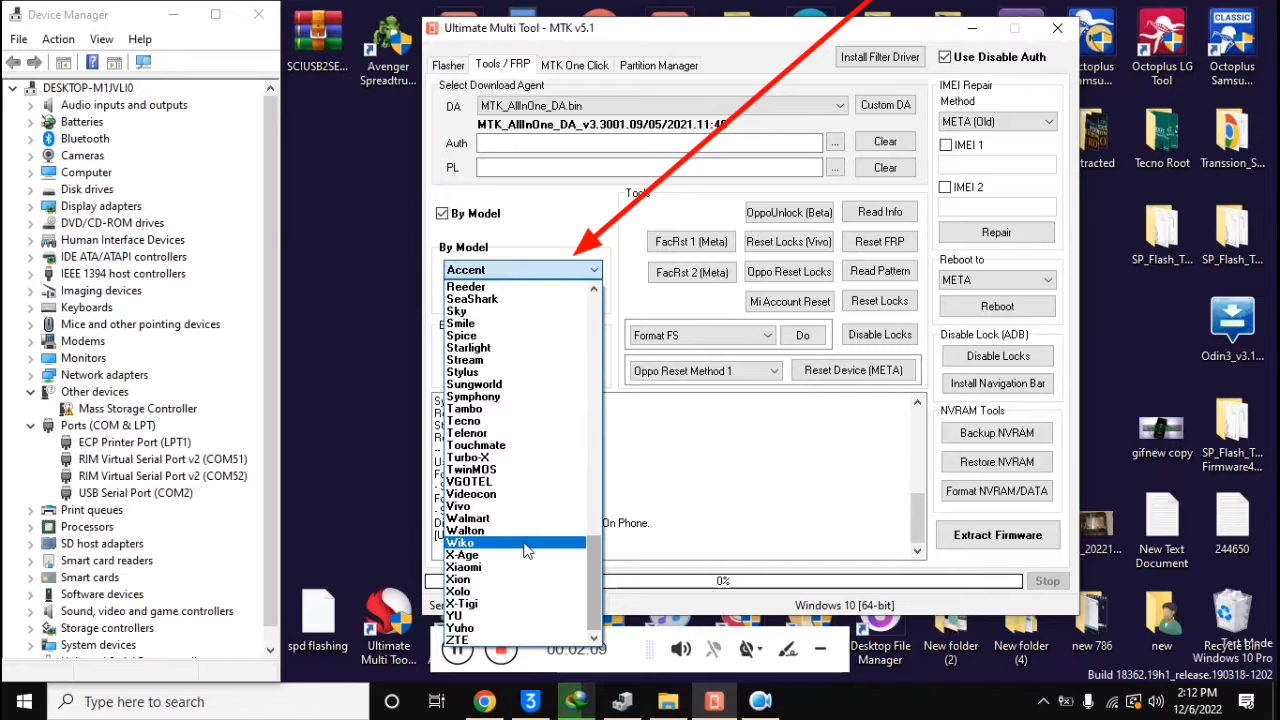
left_click(463, 567)
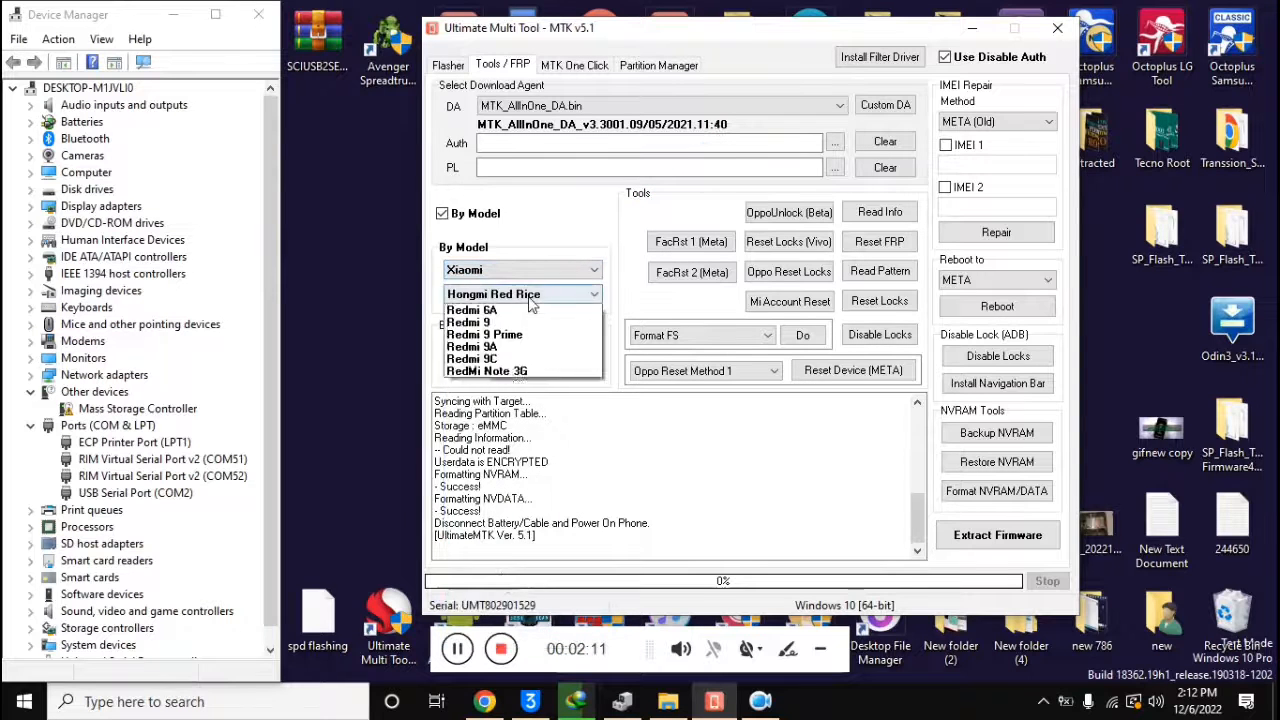
left_click(468, 321)
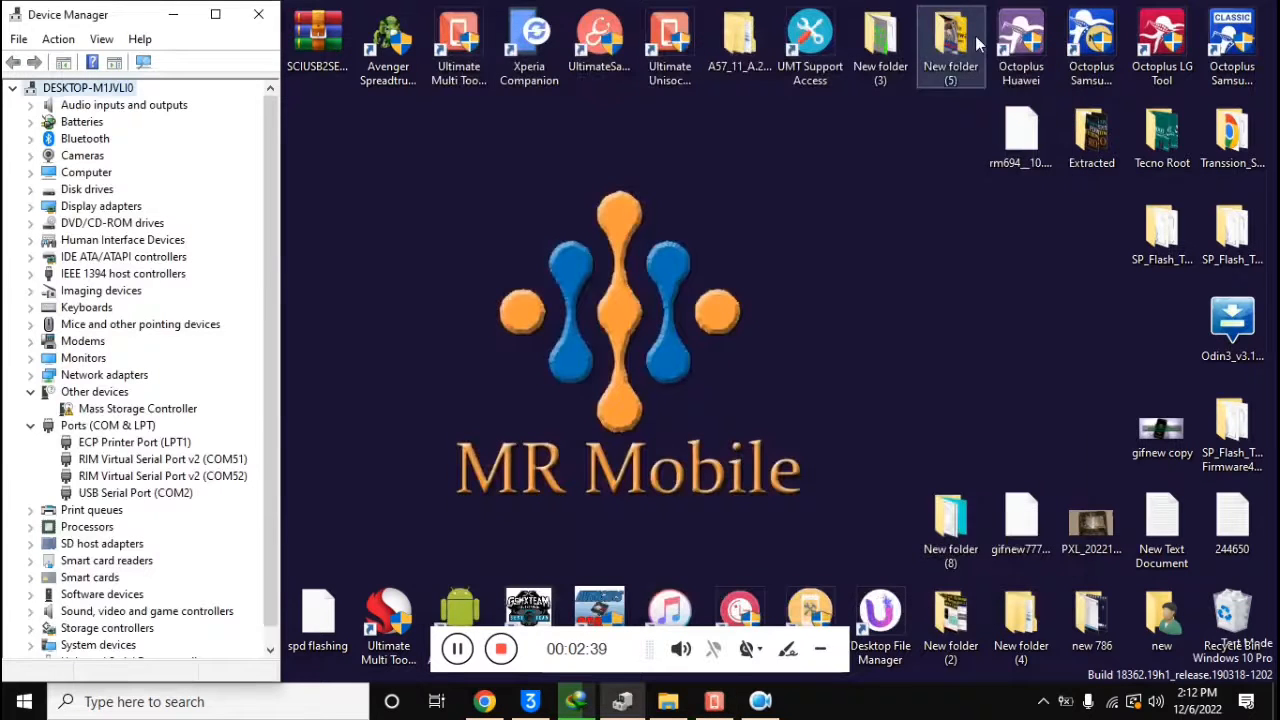
Launch Maui META 10.1816.0.1 from the Start menu program list.
left_click(23, 701)
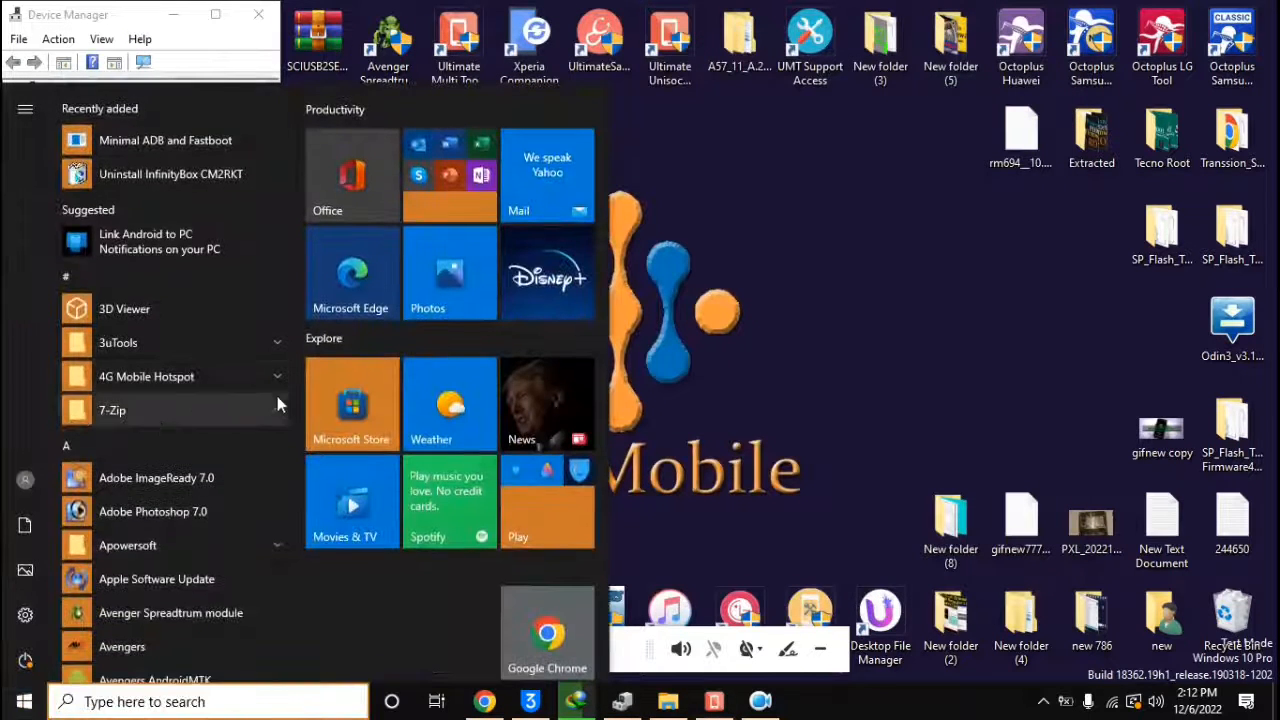
scroll("down", 3)
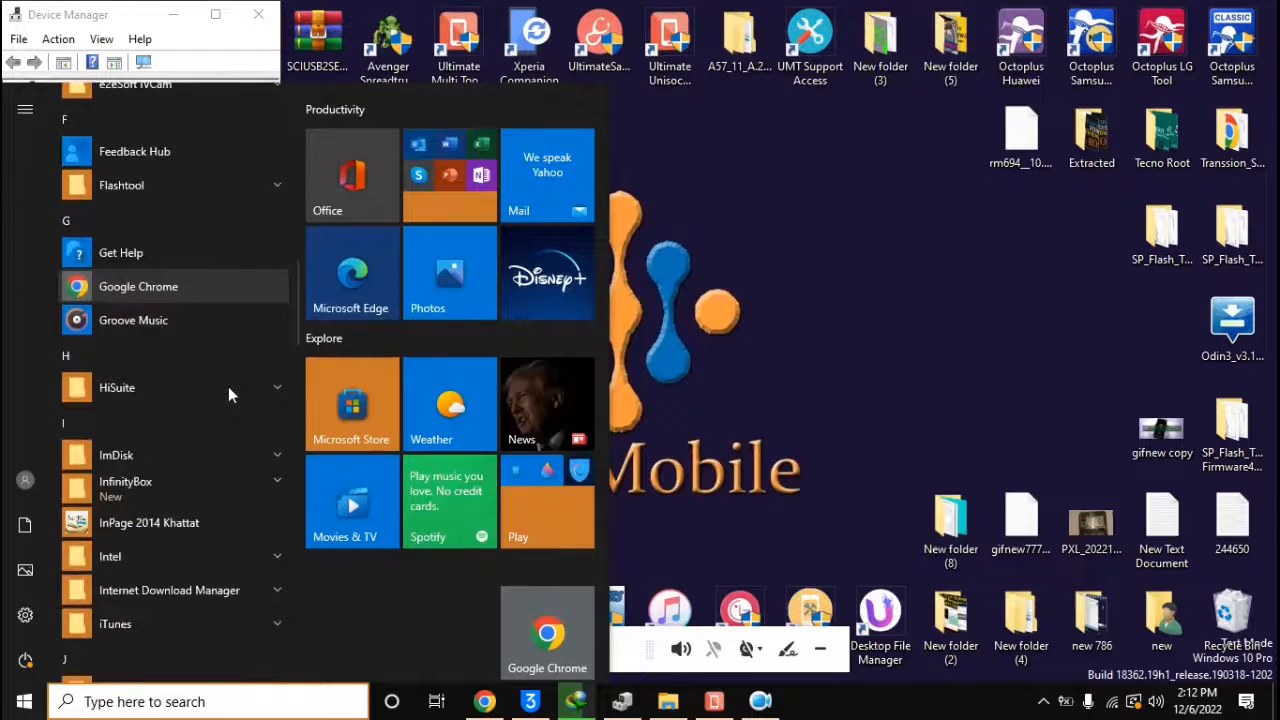
scroll("down", 3)
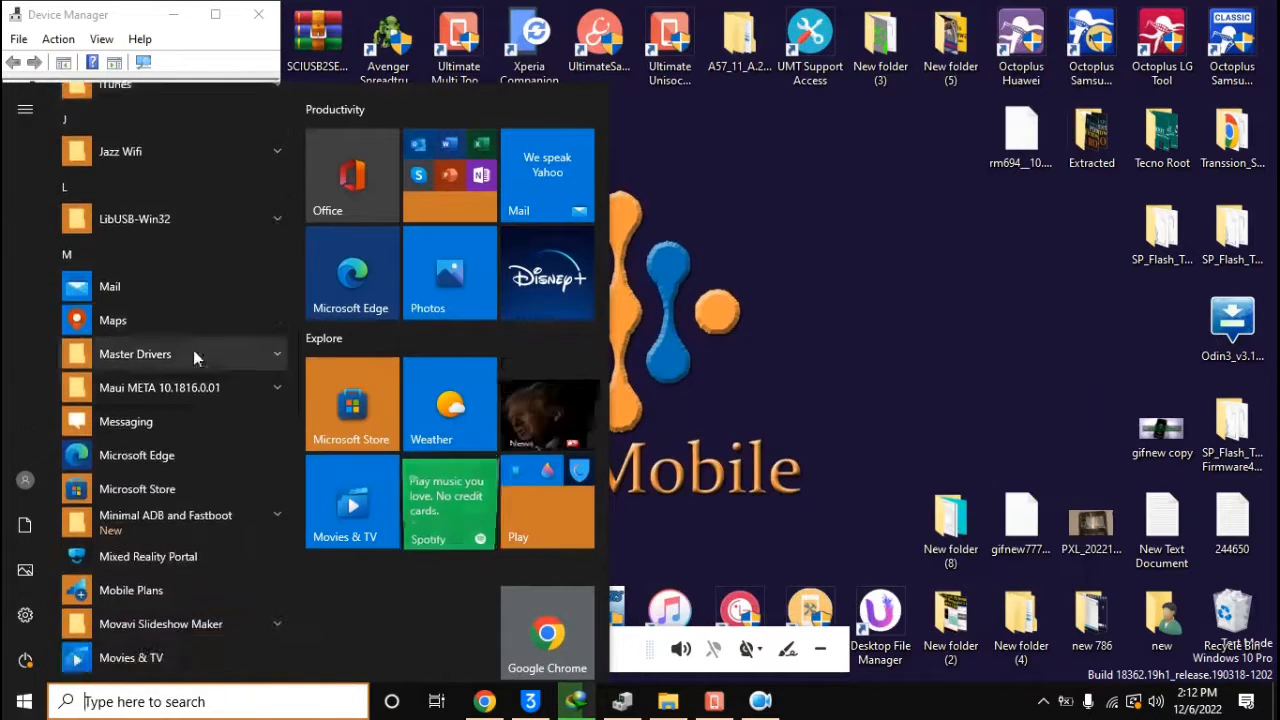
left_click(159, 387)
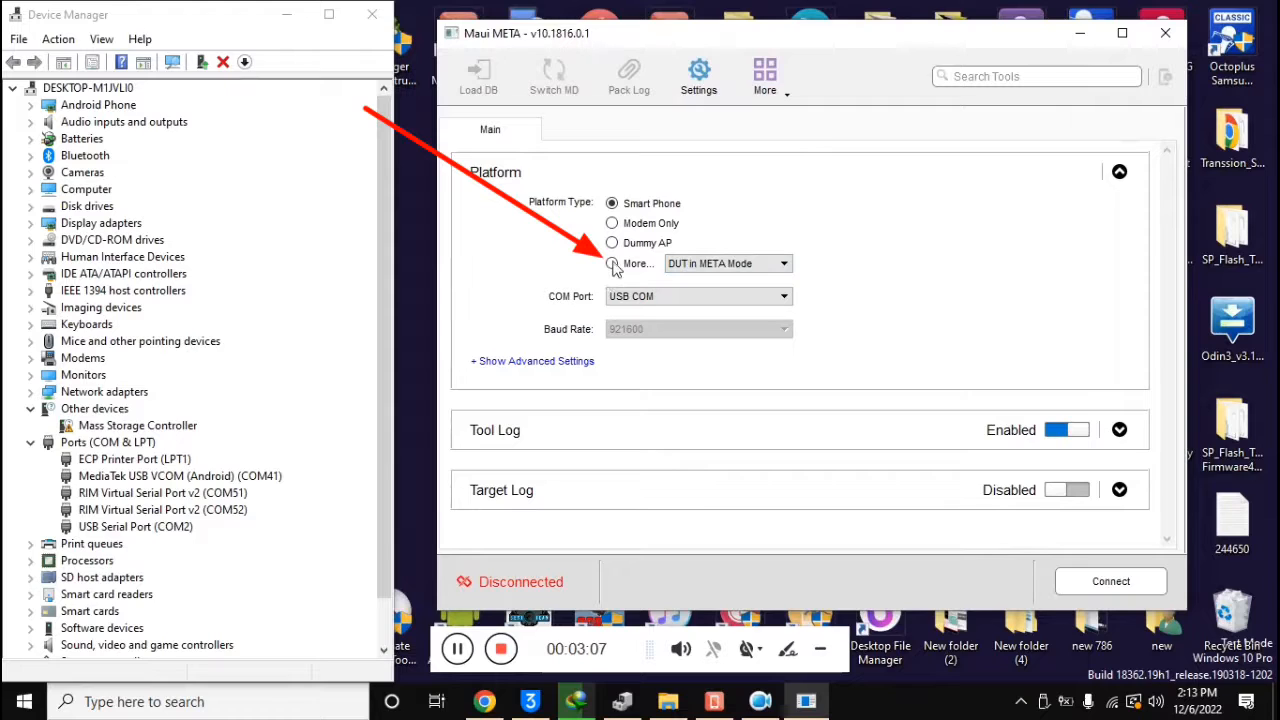
Connect to the phone with platform set to DUT in META Mode.
left_click(611, 263)
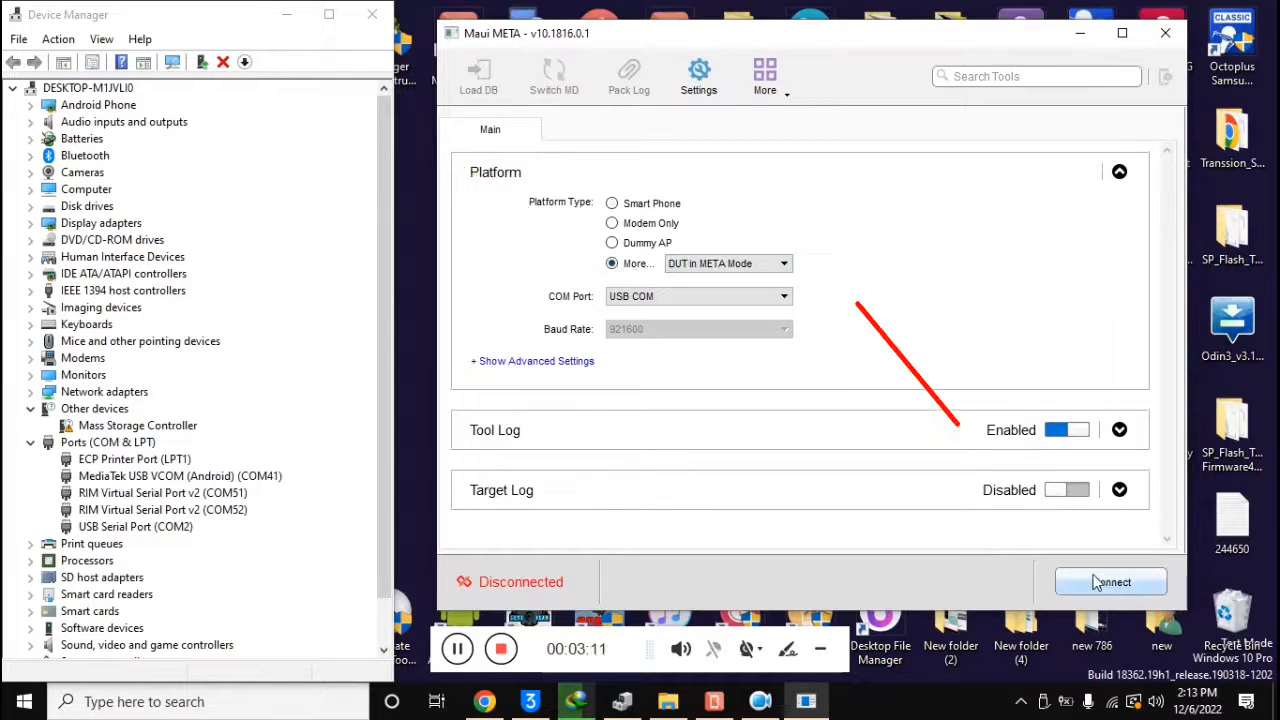
left_click(1110, 581)
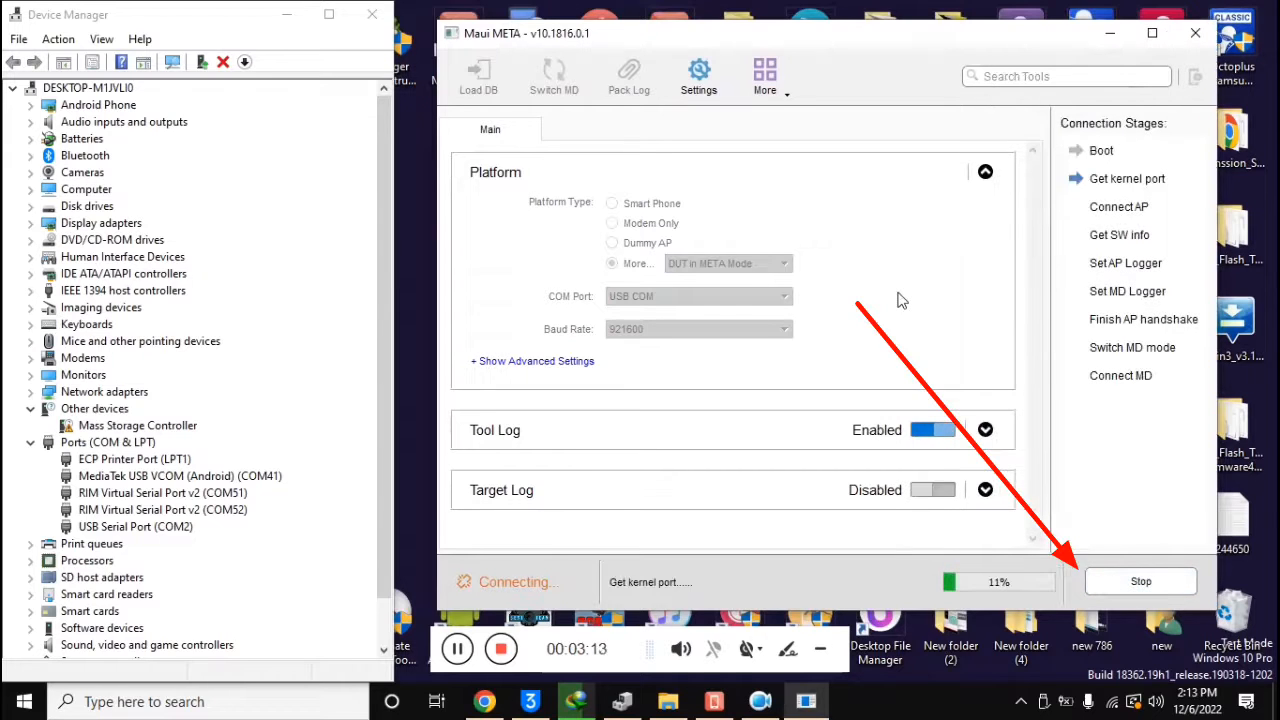
left_click(180, 476)
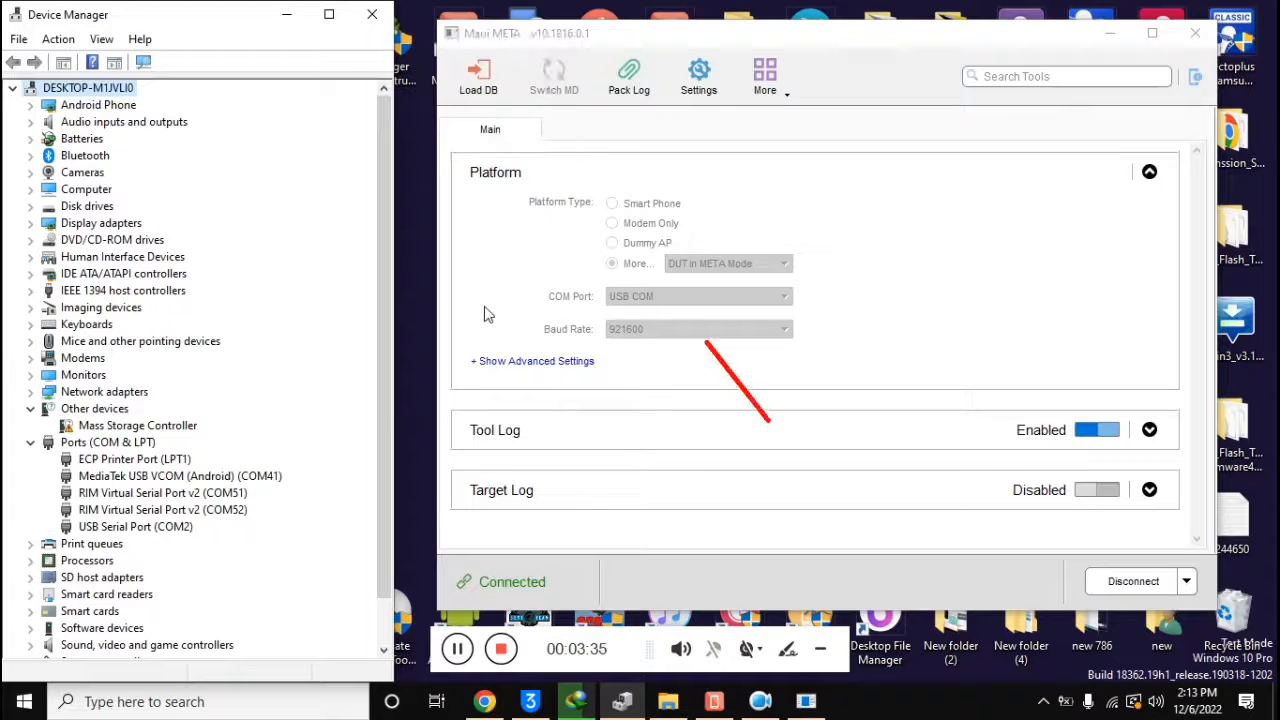
Load the modem database From target, then show the available tools list.
left_click(477, 75)
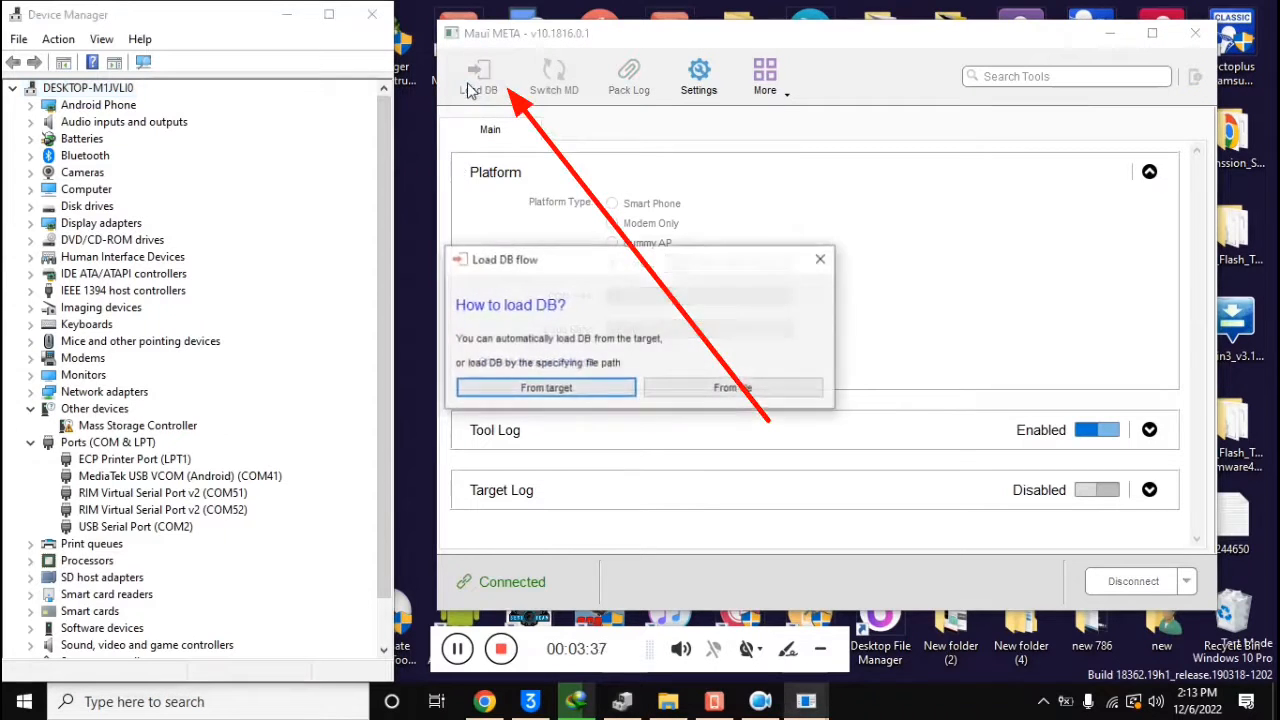
left_click(546, 387)
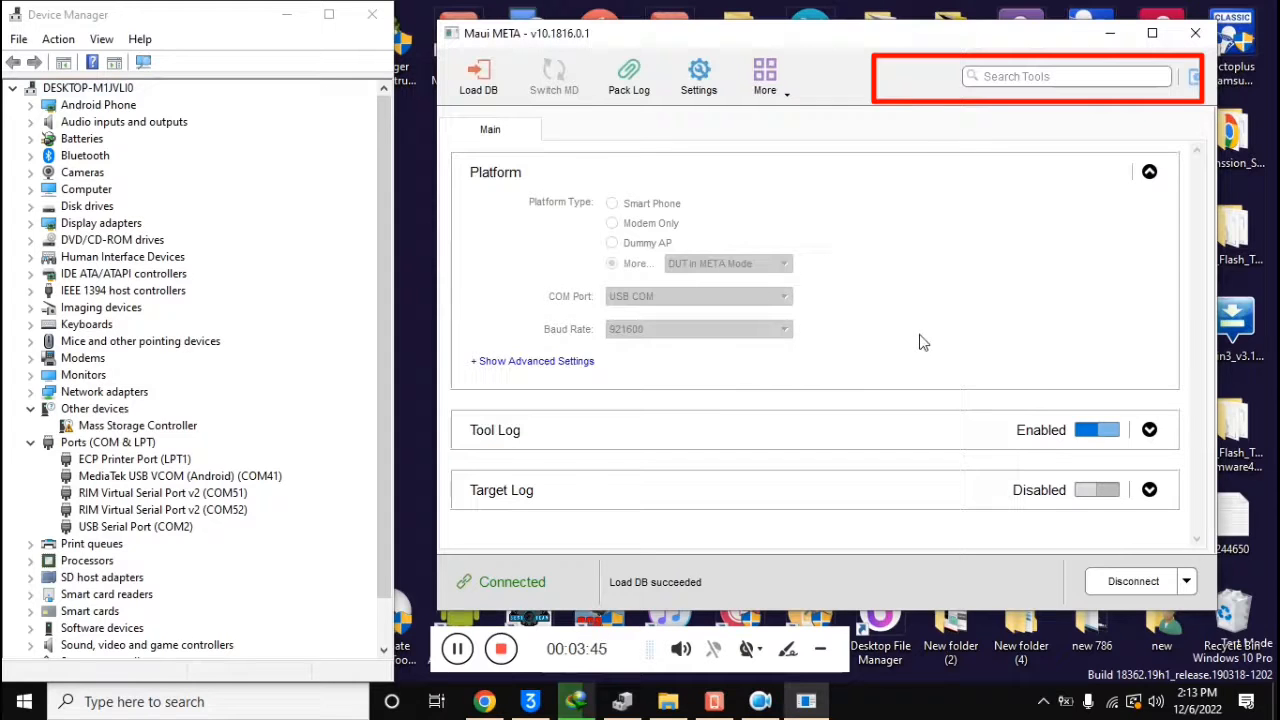
left_click(1193, 75)
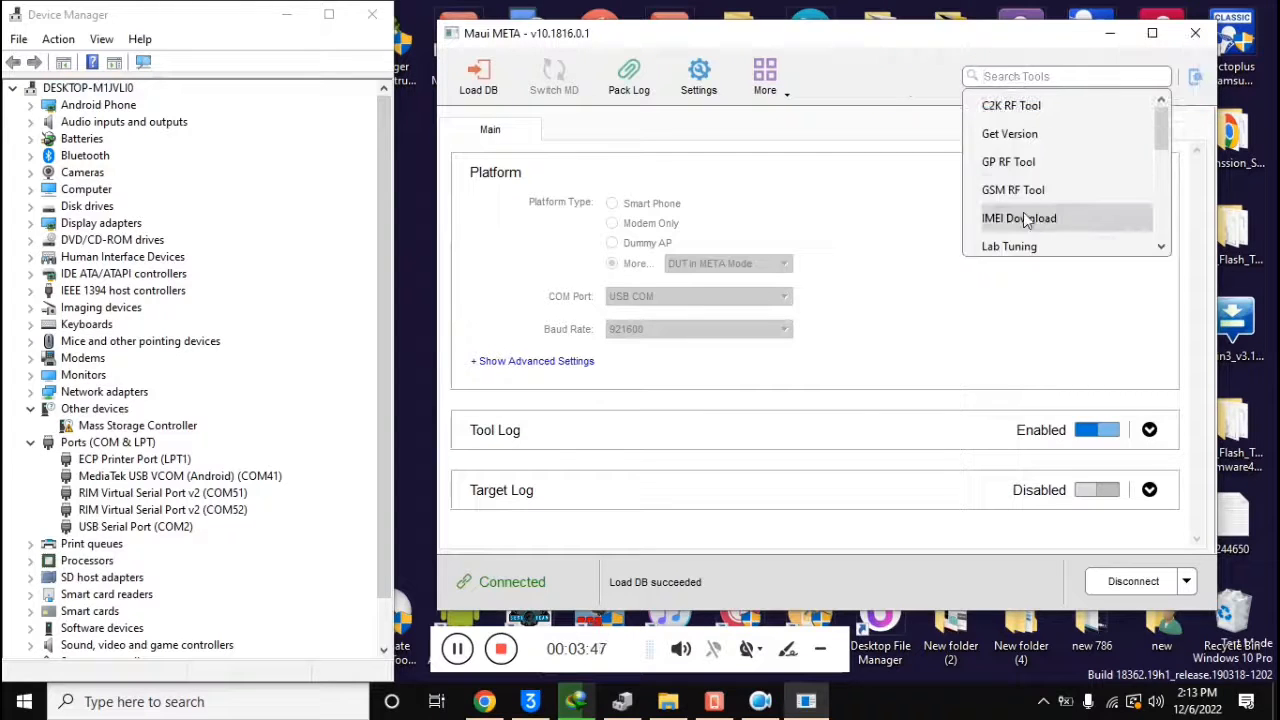
In IMEI Download, read the IMEIs, write new SIM2 IMEI 3512, and close the window.
left_click(1019, 218)
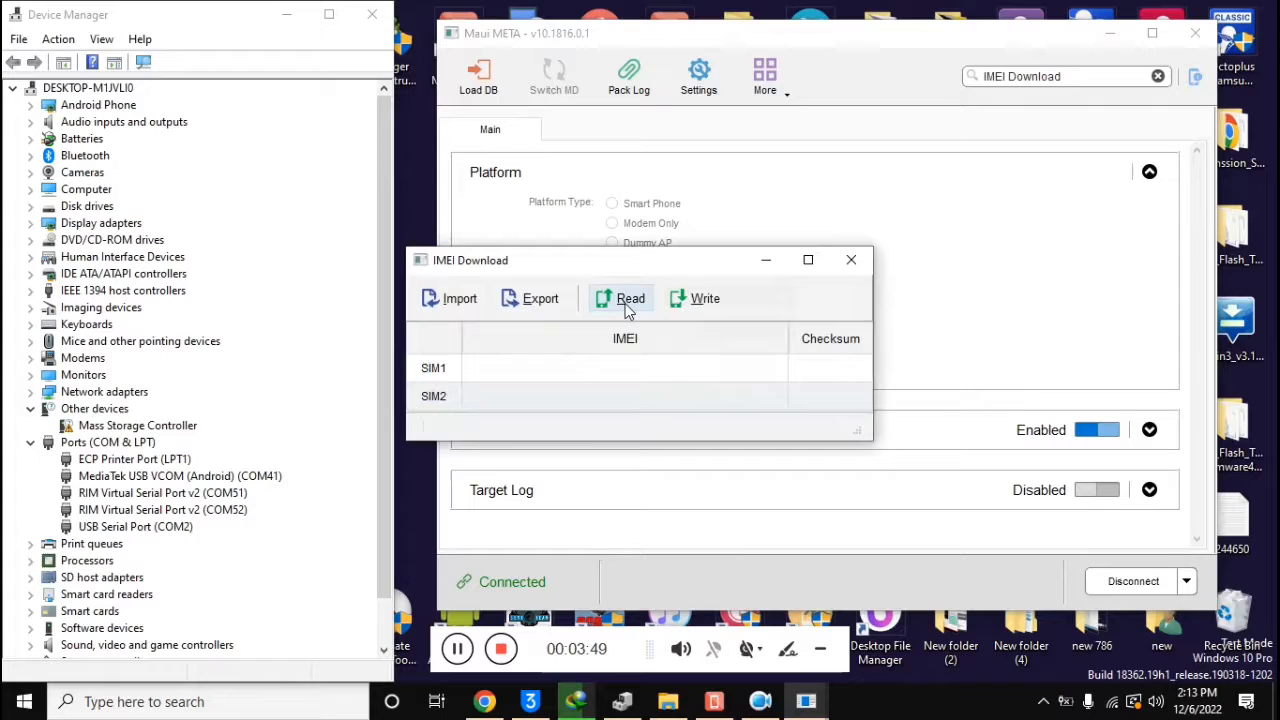
left_click(630, 298)
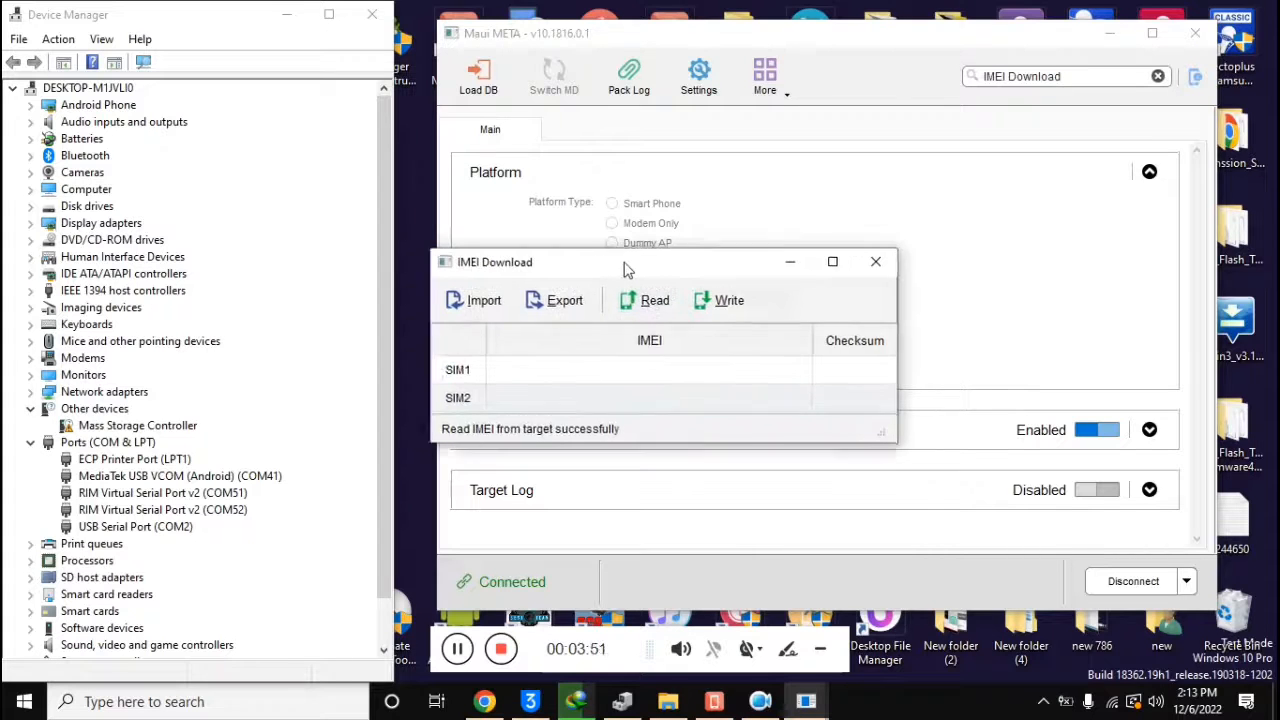
type("3512")
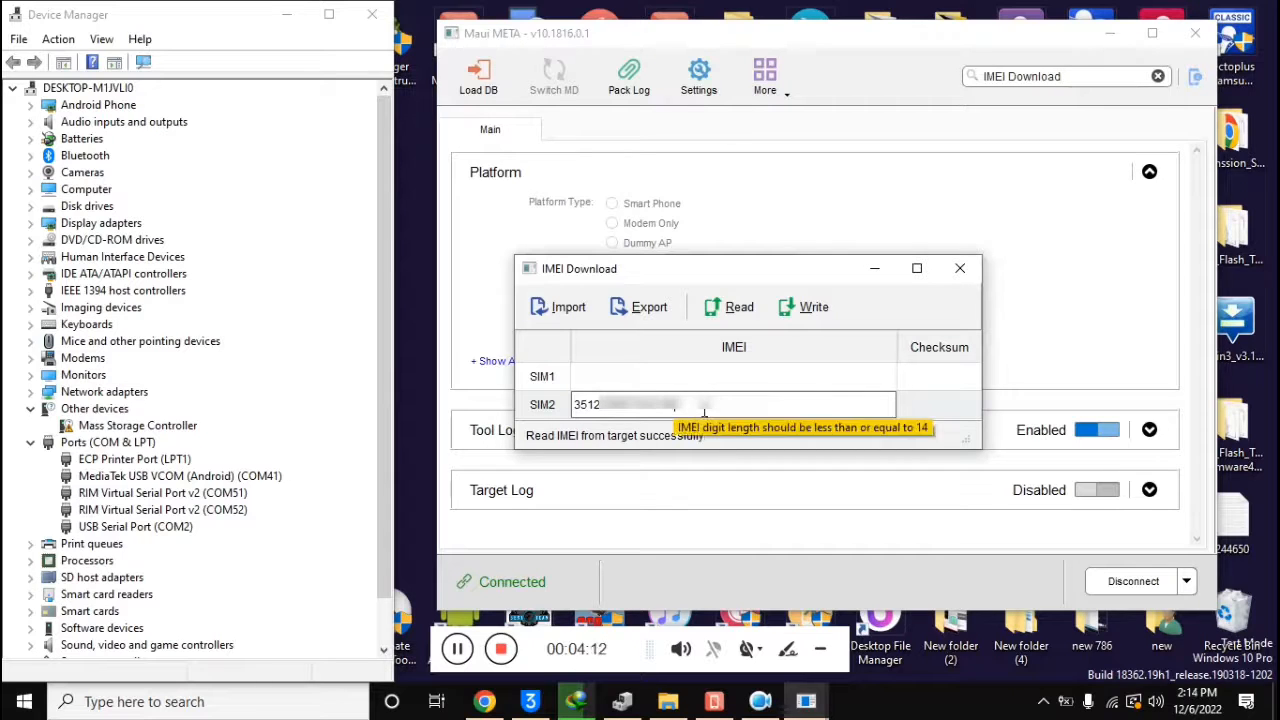
mouse_move(705, 509)
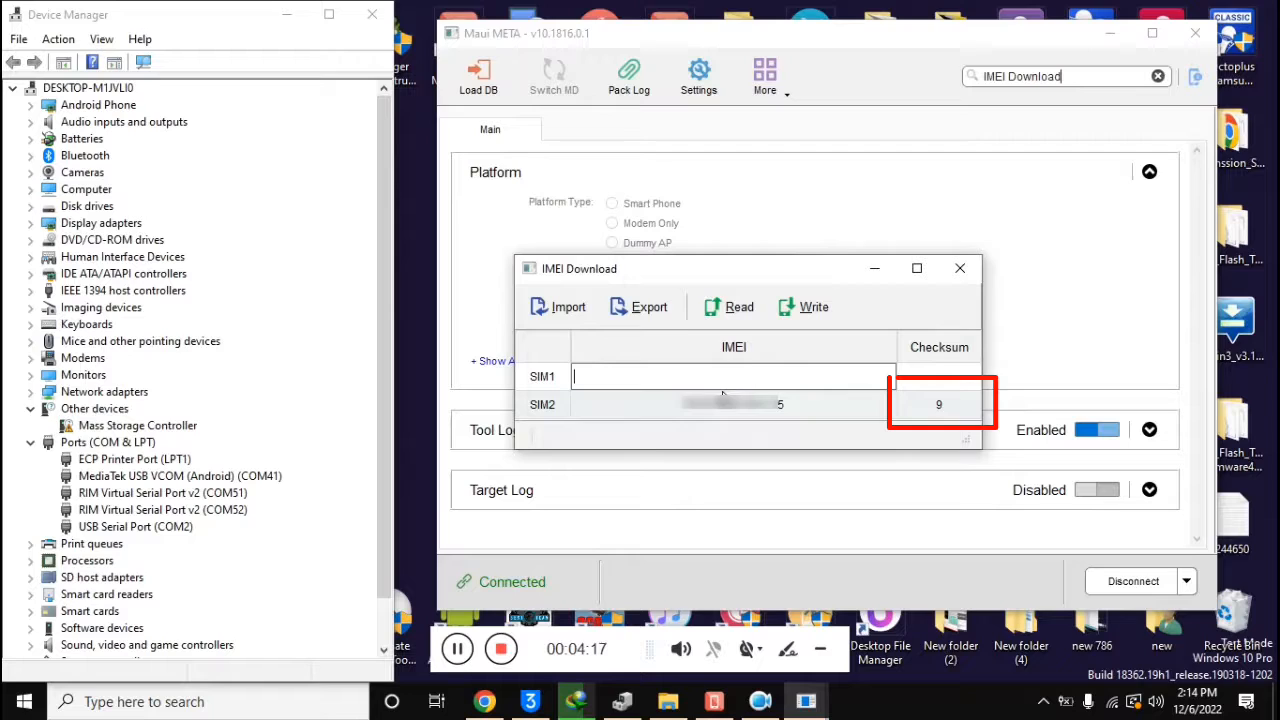
mouse_move(715, 413)
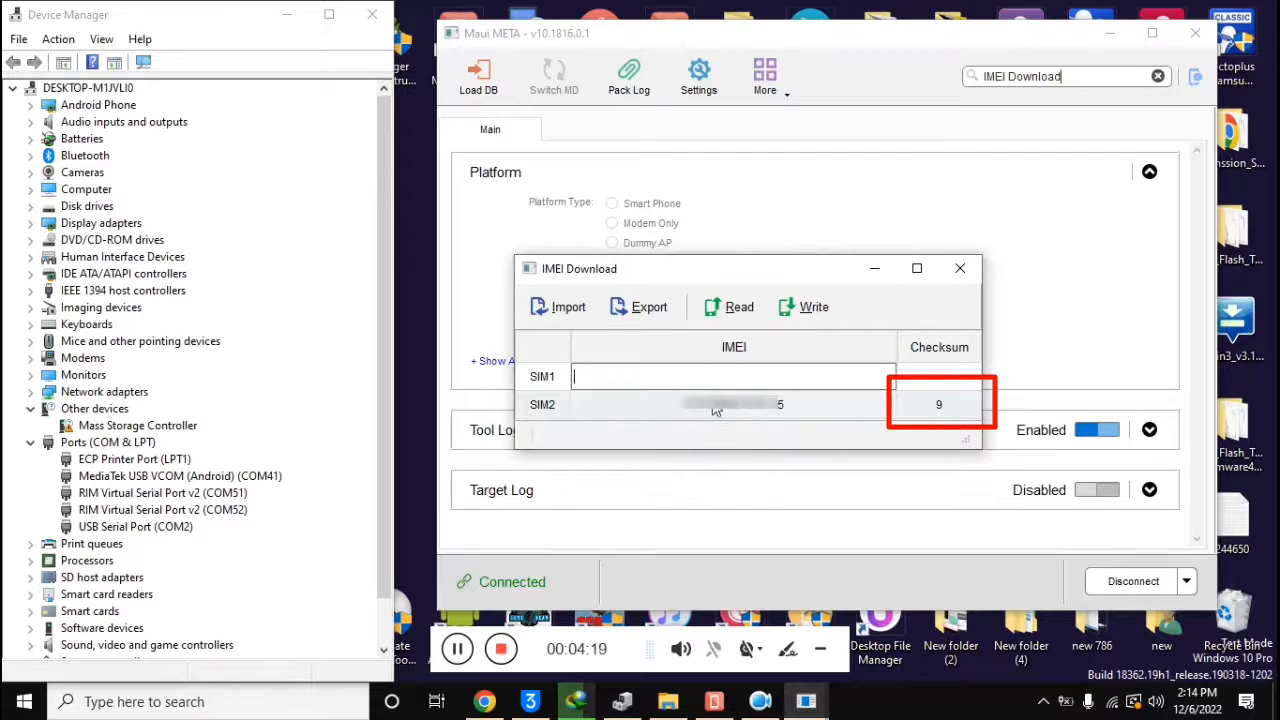
left_click(813, 307)
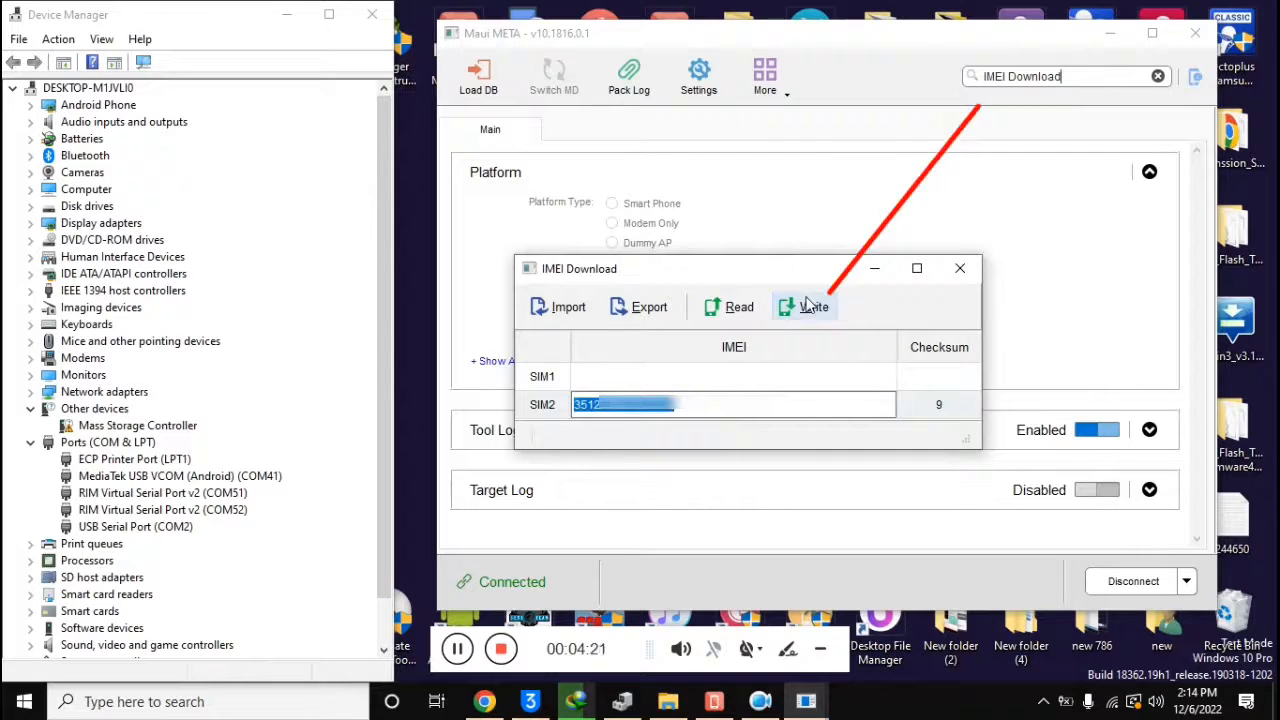
left_click(814, 307)
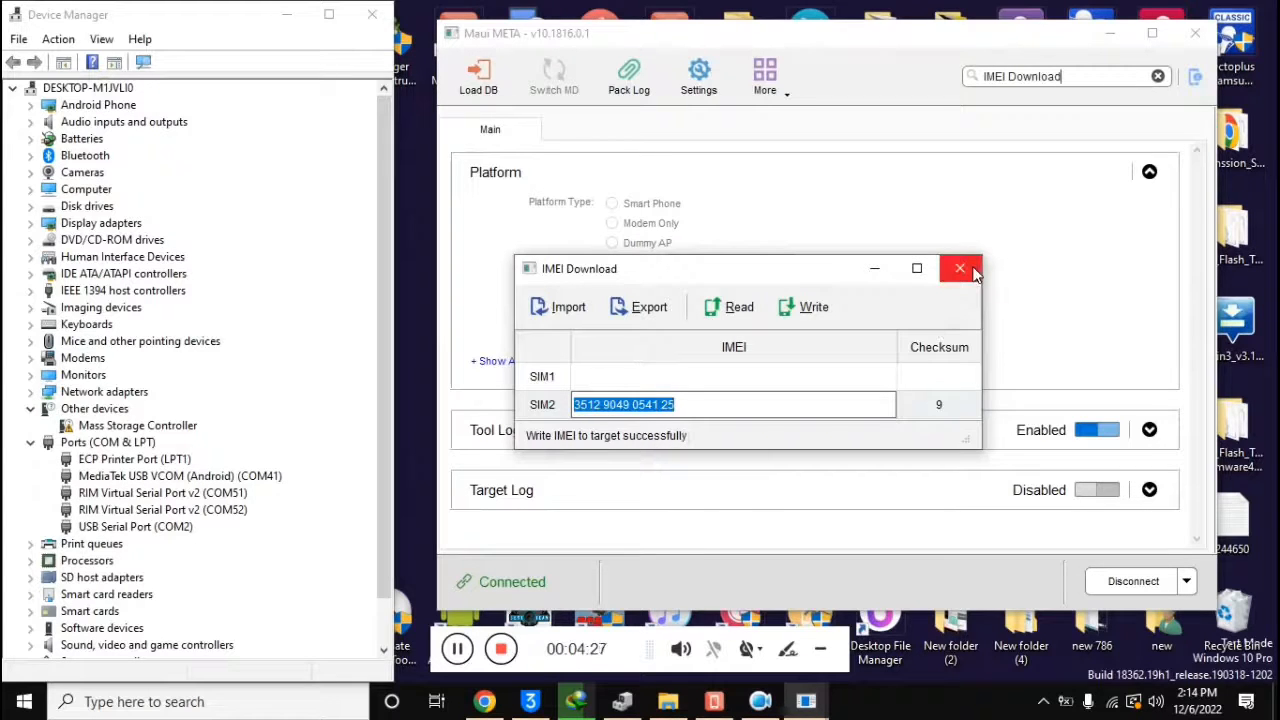
left_click(959, 268)
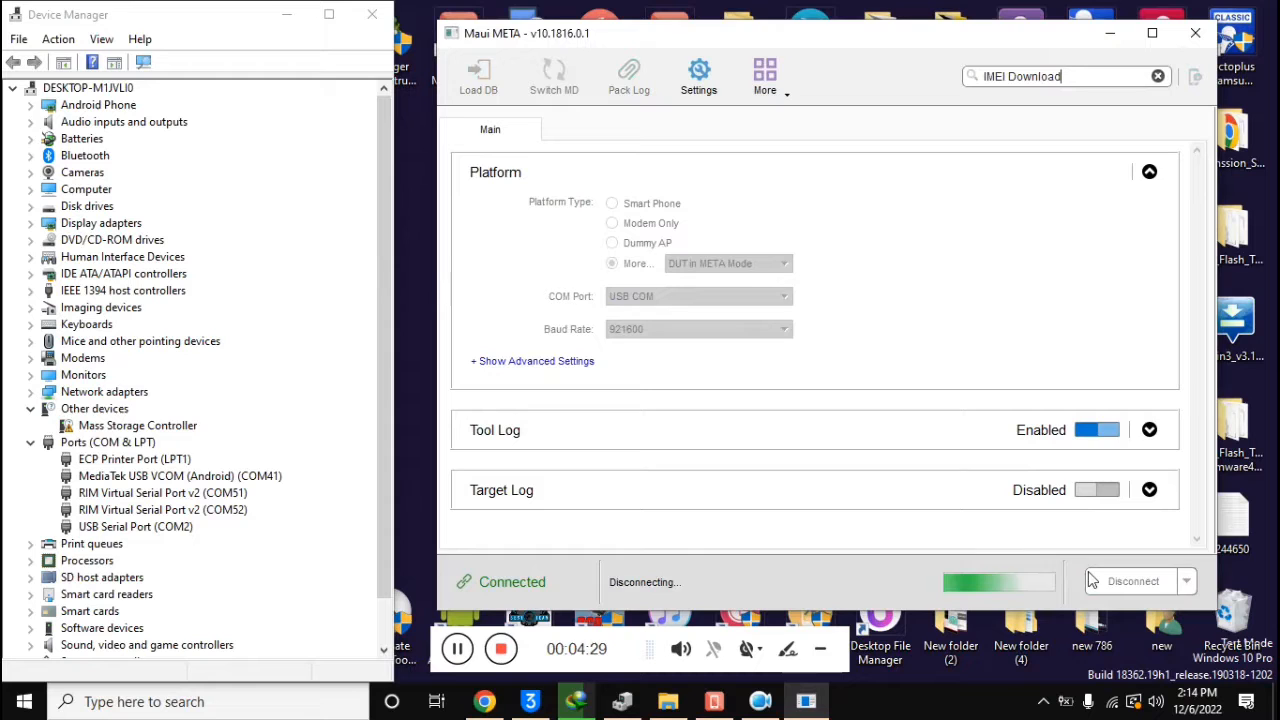